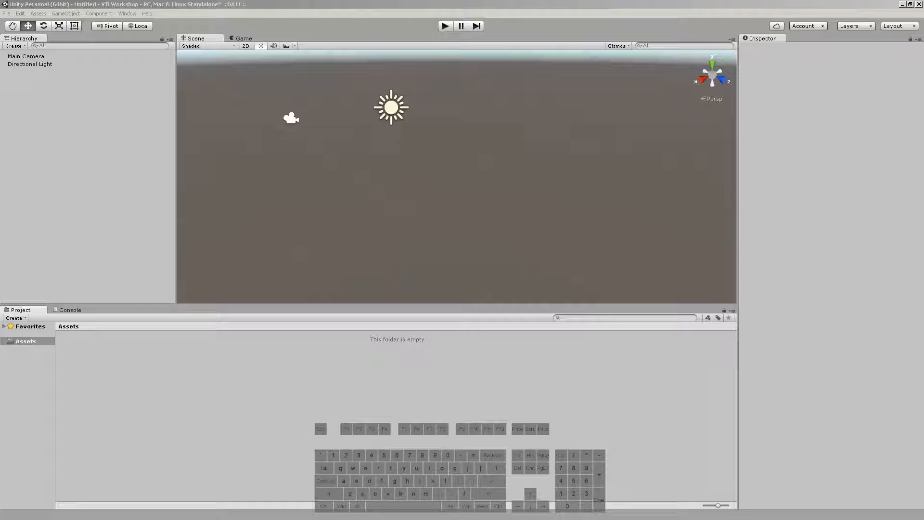
# Open Build Settings from the File menu, showing an empty Scenes In Build list
pyautogui.click(5, 13)
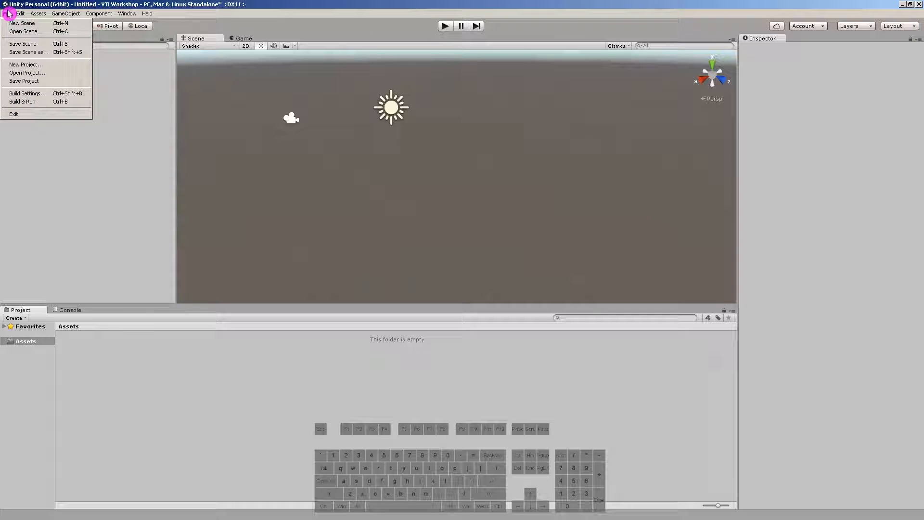
pyautogui.moveTo(47, 81)
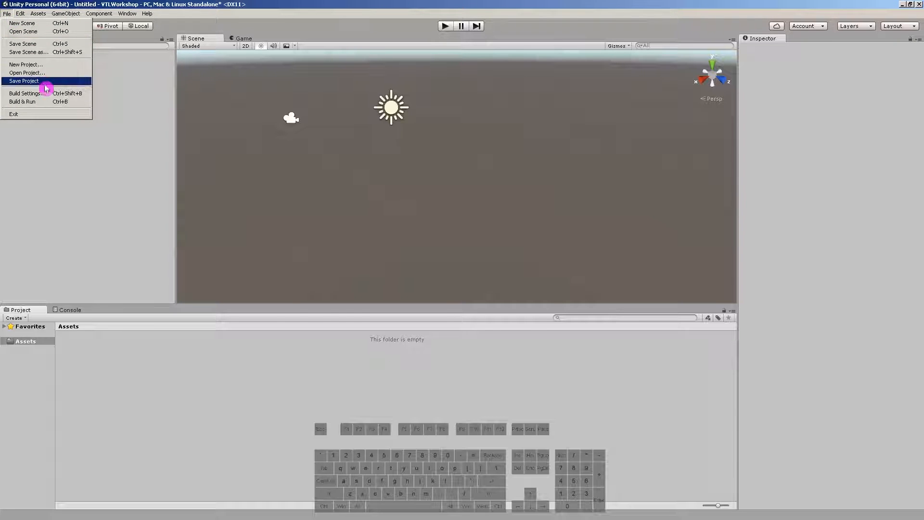
pyautogui.click(25, 93)
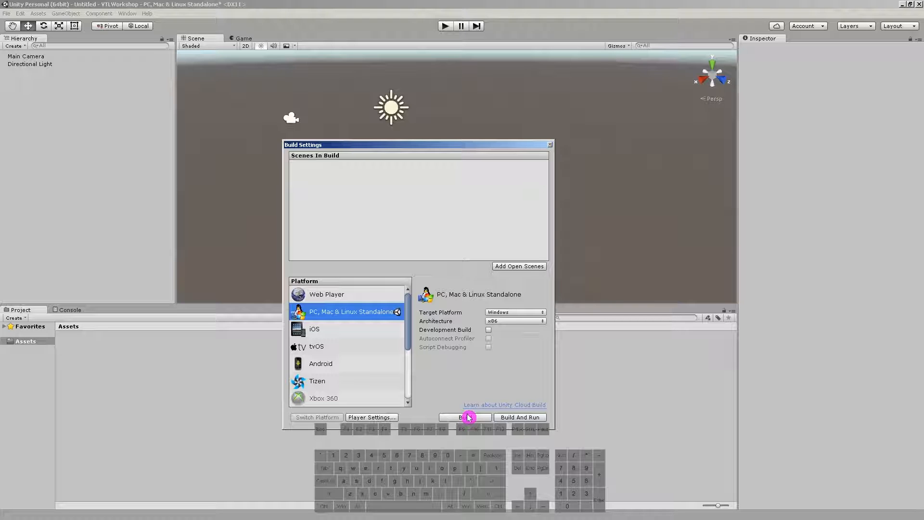
# Add MyScene and MyScene_2 to Scenes In Build as entries 0 and 1
pyautogui.click(518, 266)
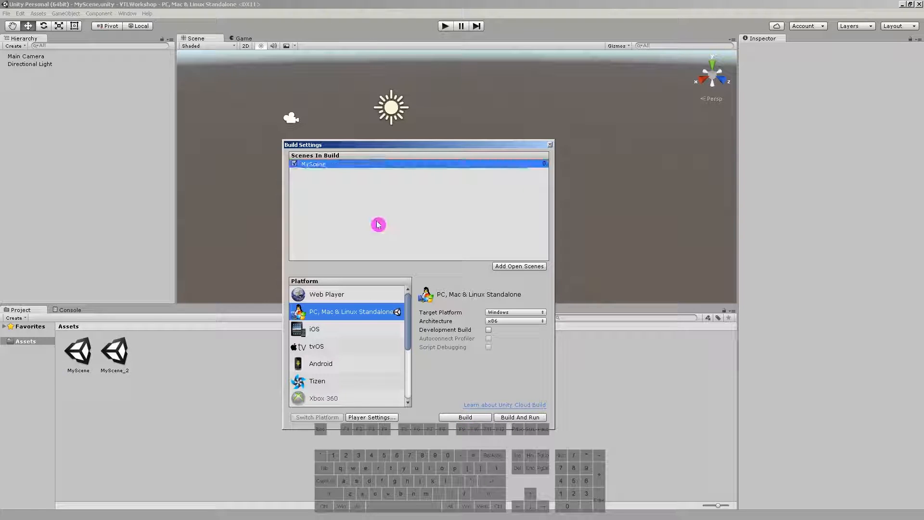
pyautogui.click(518, 266)
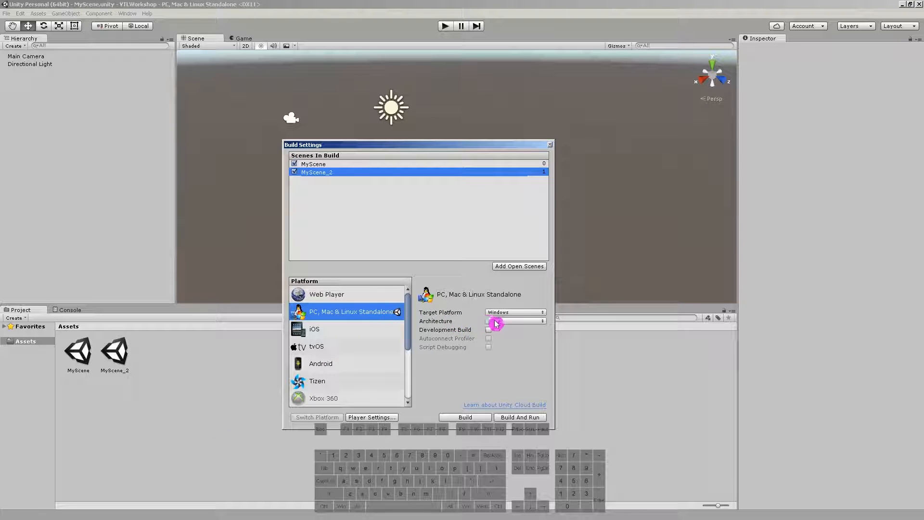
pyautogui.click(513, 320)
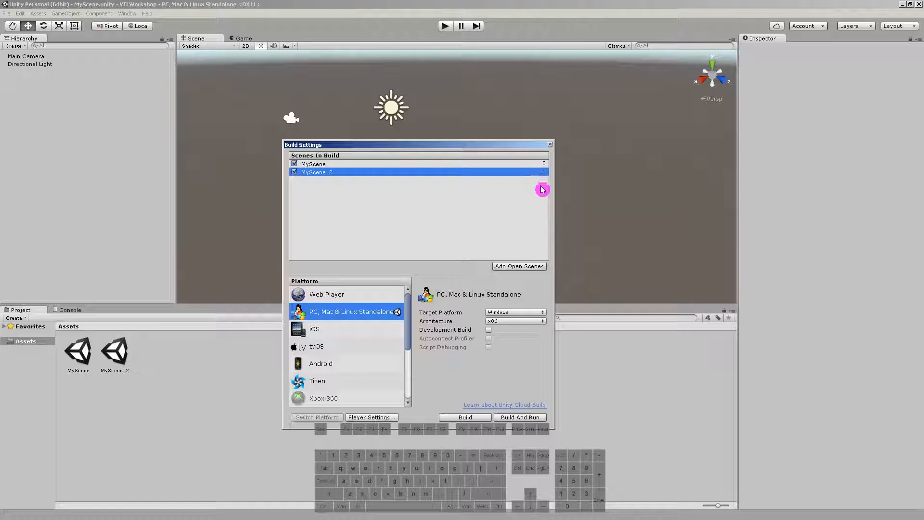
pyautogui.click(313, 164)
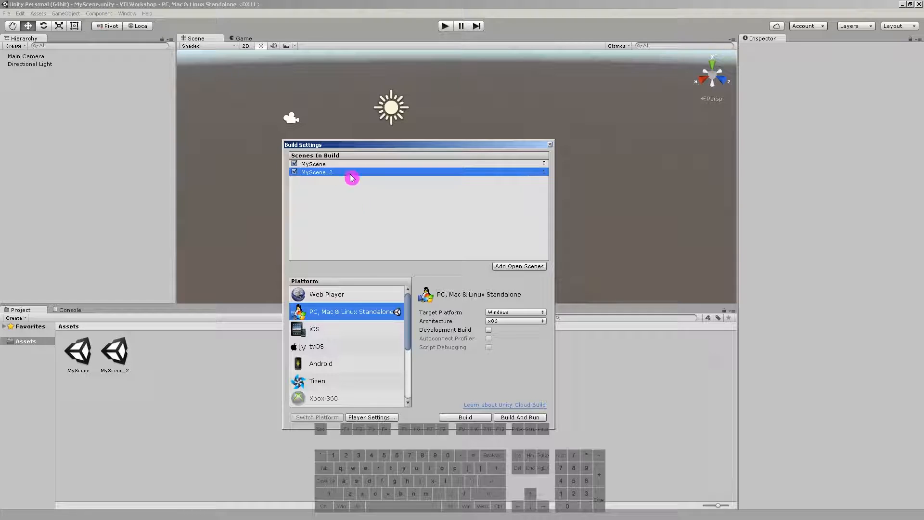
pyautogui.moveTo(363, 270)
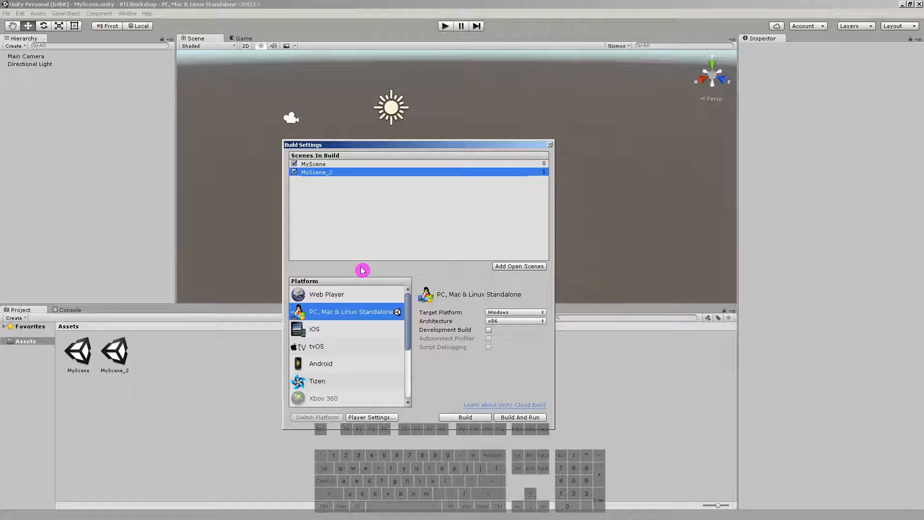
pyautogui.moveTo(535, 242)
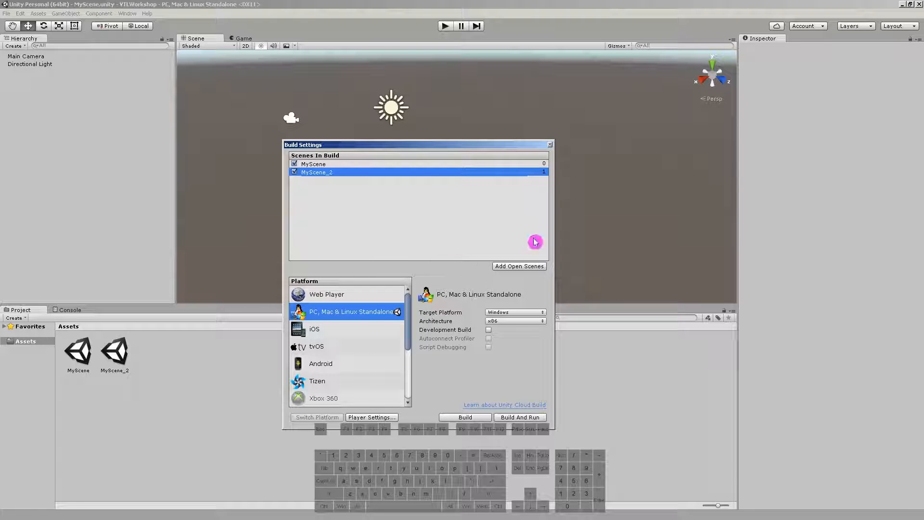